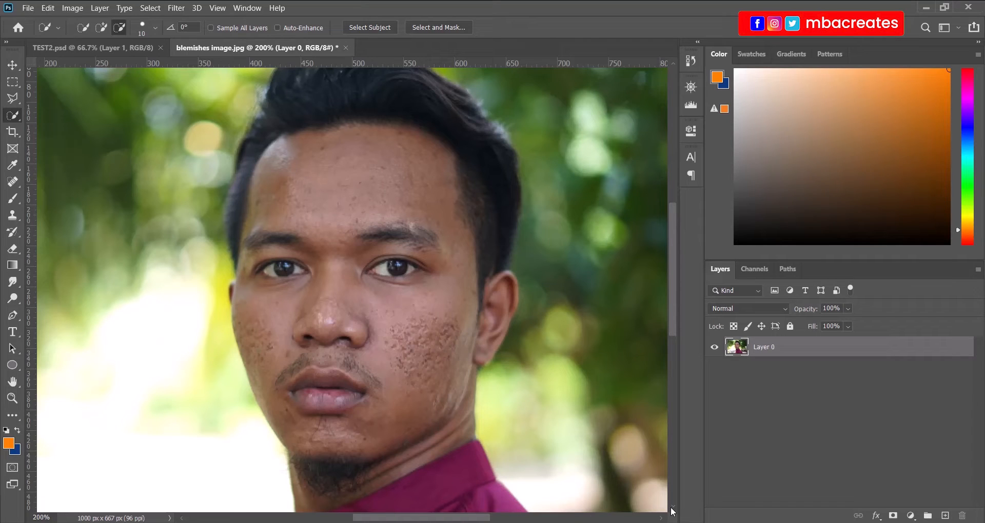
pyautogui.moveTo(620, 378)
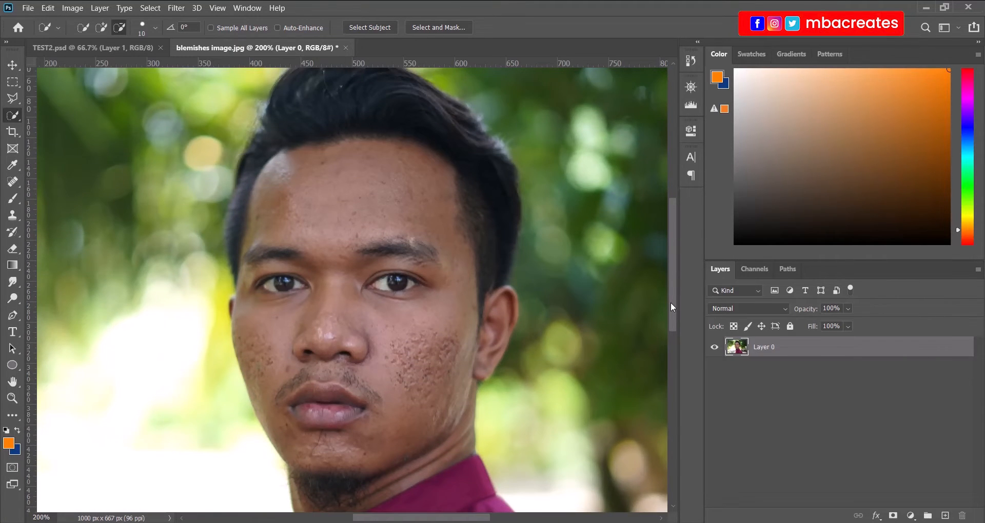
# Zoom in and Quick Select the face skin, then copy it to Layer 1.
pyautogui.scroll(3)
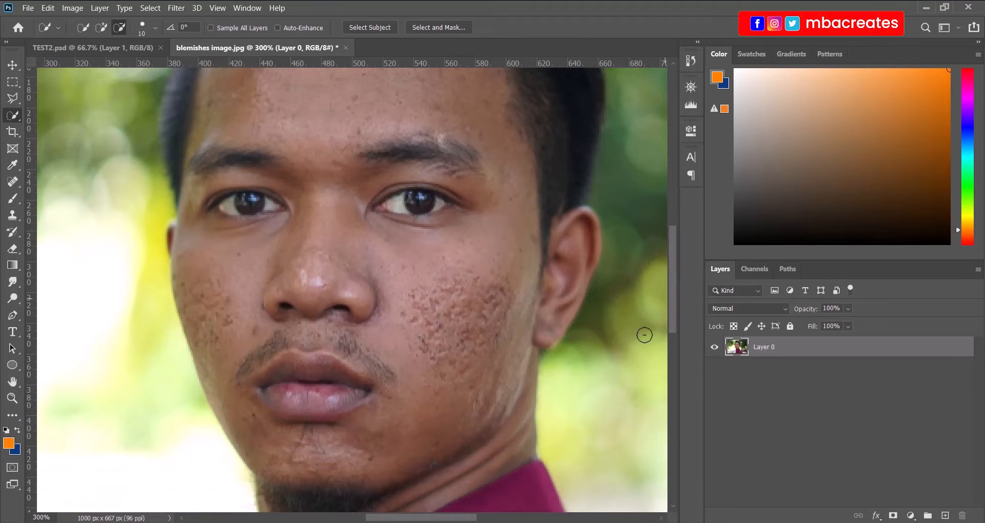
pyautogui.moveTo(583, 319)
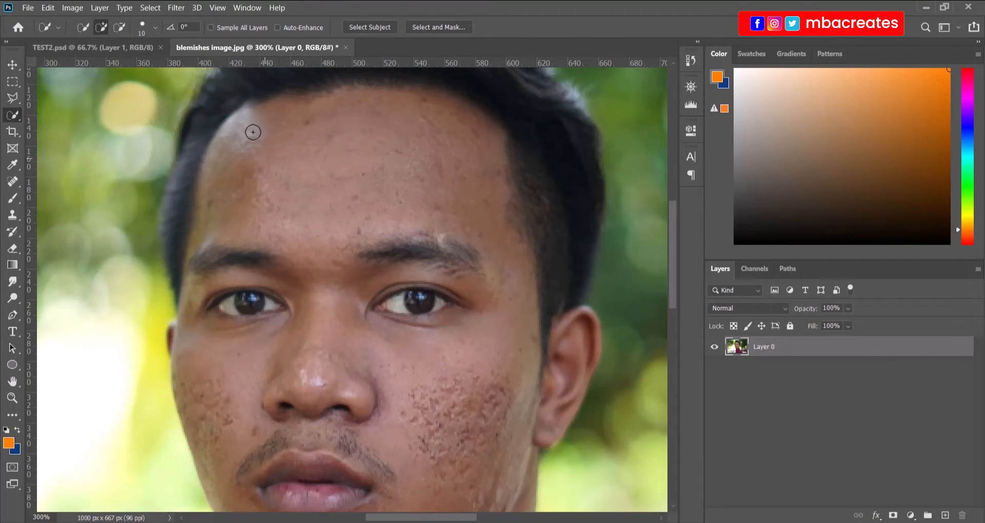
pyautogui.moveTo(252, 133); pyautogui.dragTo(446, 189)
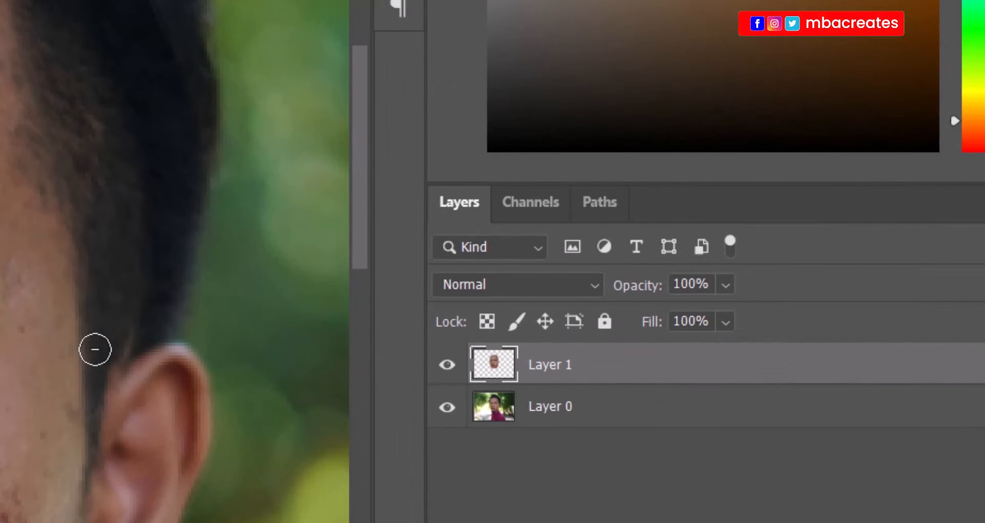
# Check the cut-out by toggling Layer 0's visibility, then convert Layer 1 to a smart object.
pyautogui.click(447, 406)
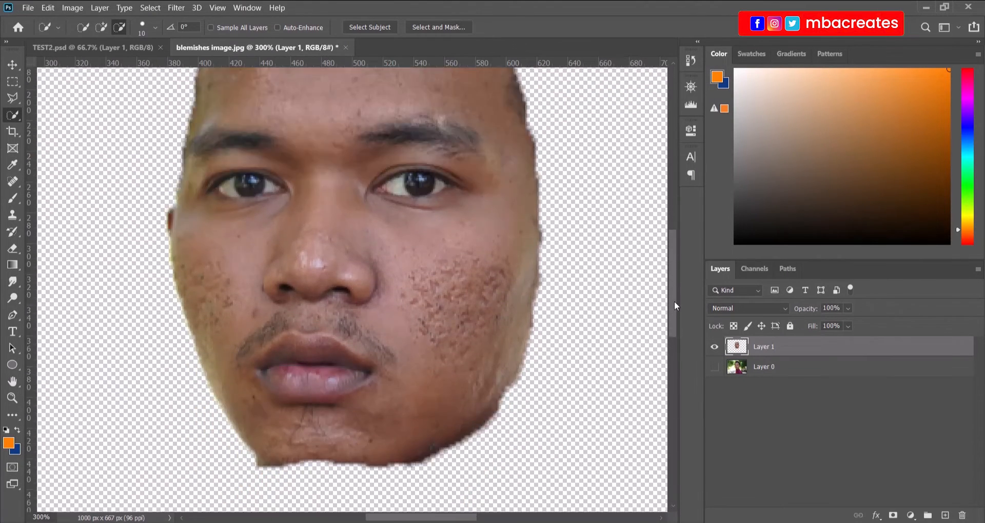
pyautogui.click(714, 367)
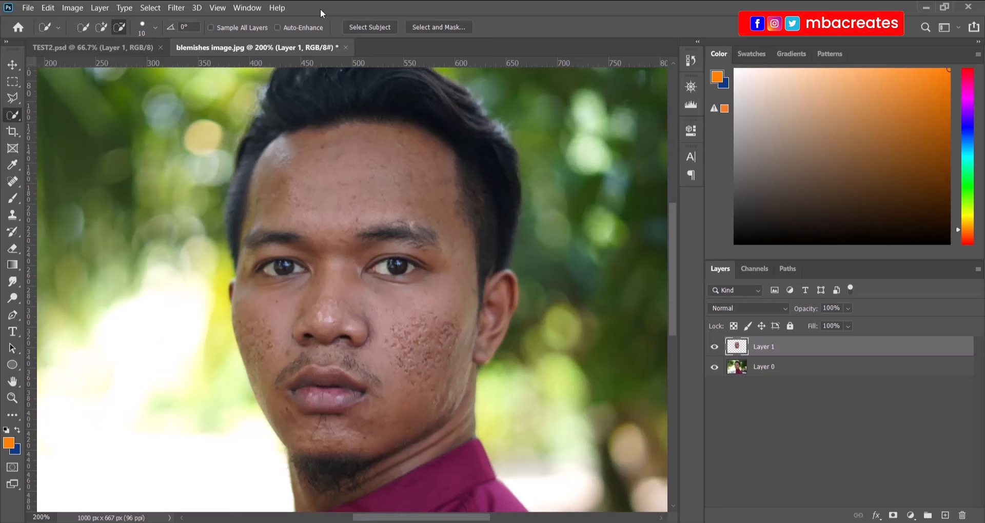
pyautogui.click(99, 8)
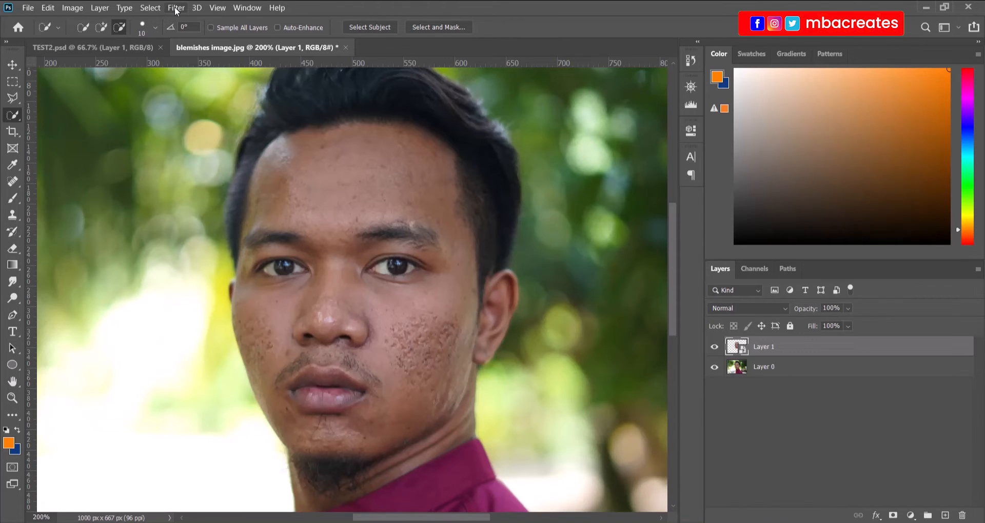
# Apply a Gaussian Blur smart filter with a 4.0-pixel radius to Layer 1.
pyautogui.click(176, 8)
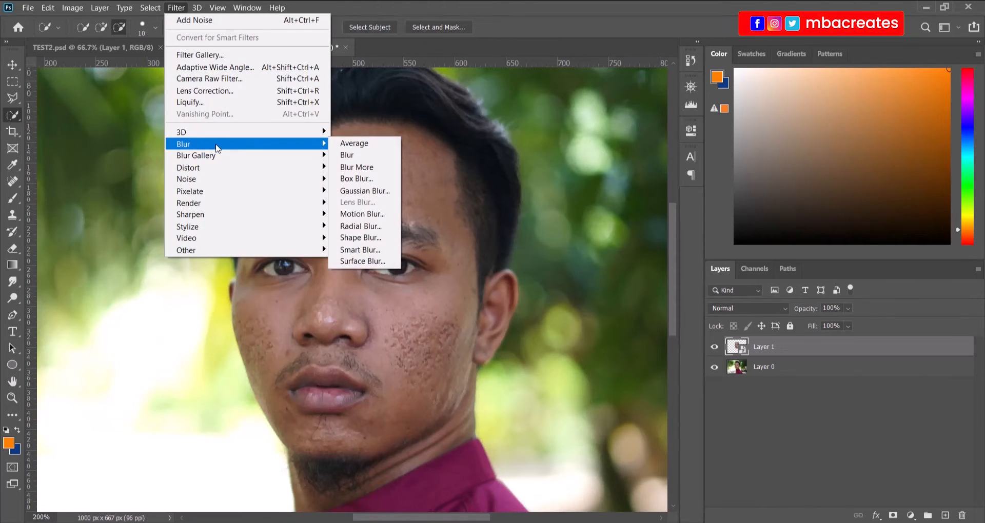
pyautogui.click(365, 191)
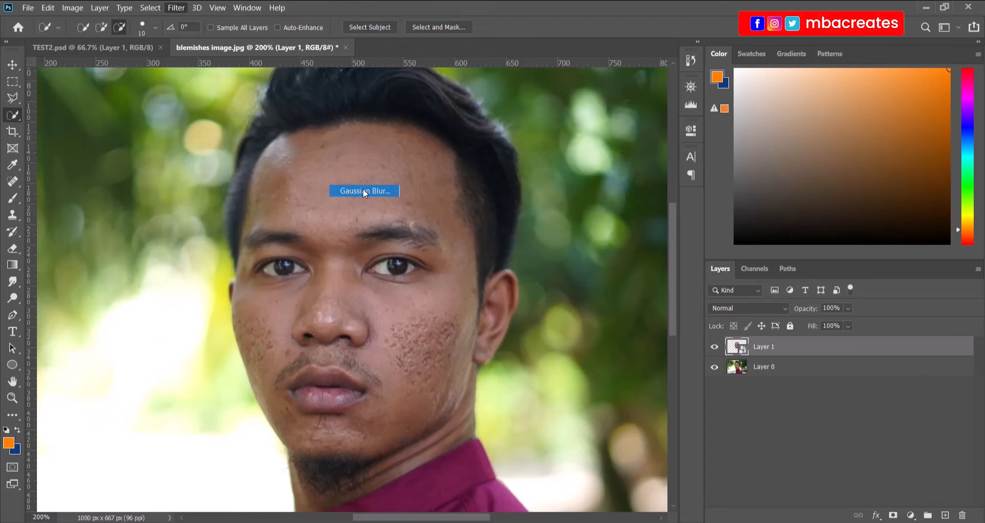
pyautogui.click(364, 191)
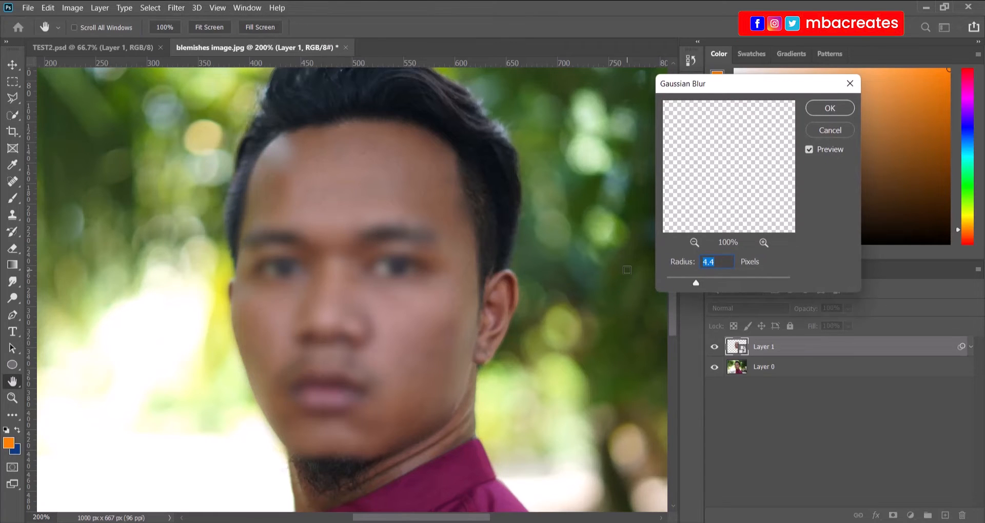
pyautogui.moveTo(676, 330)
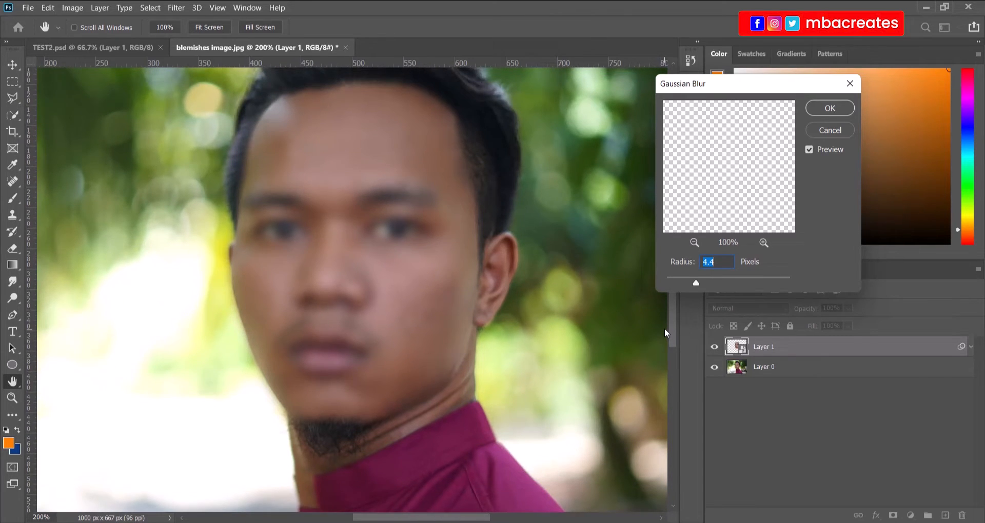
pyautogui.moveTo(696, 284); pyautogui.dragTo(694, 283)
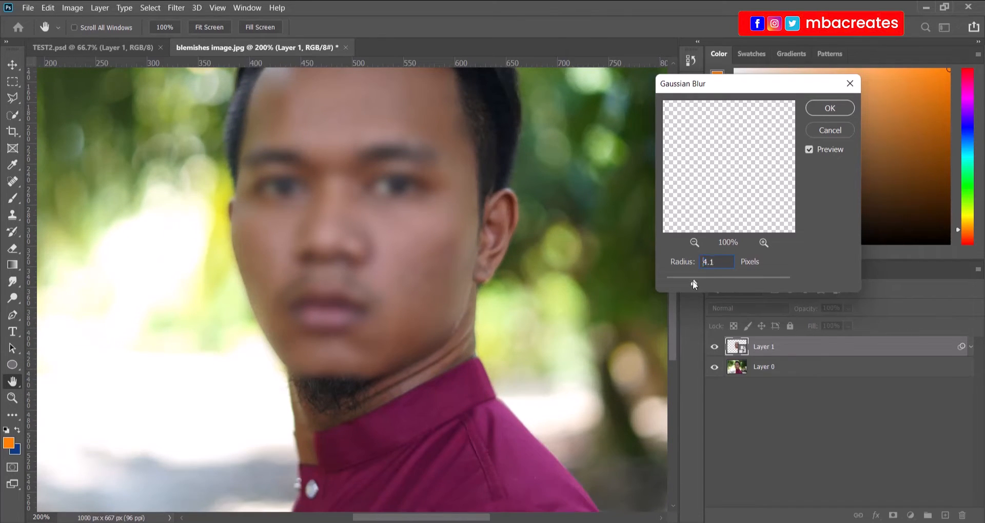
pyautogui.moveTo(694, 283); pyautogui.dragTo(685, 283)
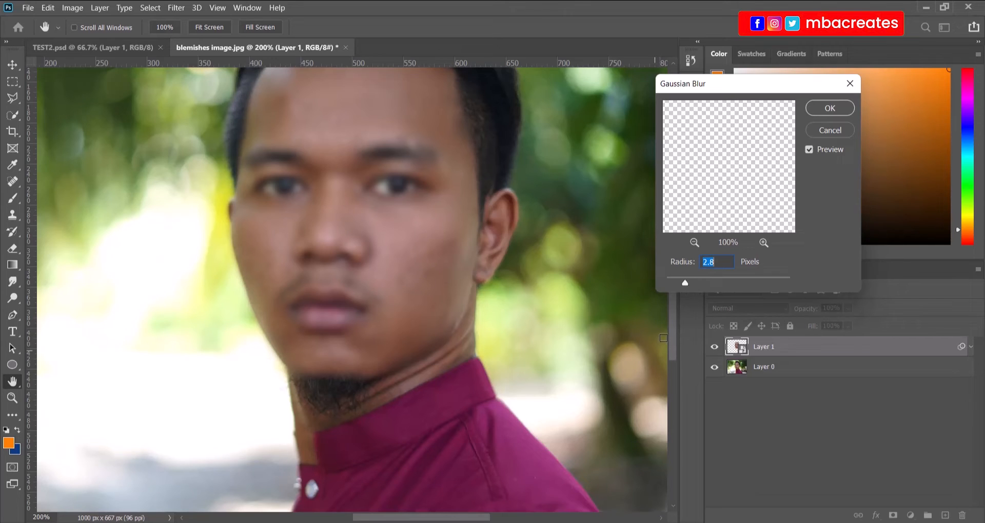
pyautogui.moveTo(757, 83); pyautogui.dragTo(701, 91)
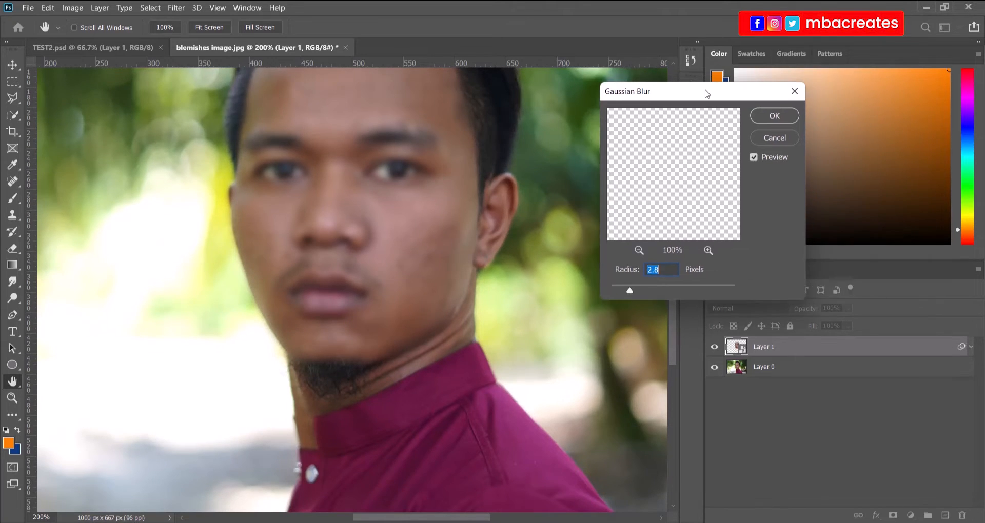
pyautogui.moveTo(629, 291); pyautogui.dragTo(621, 295)
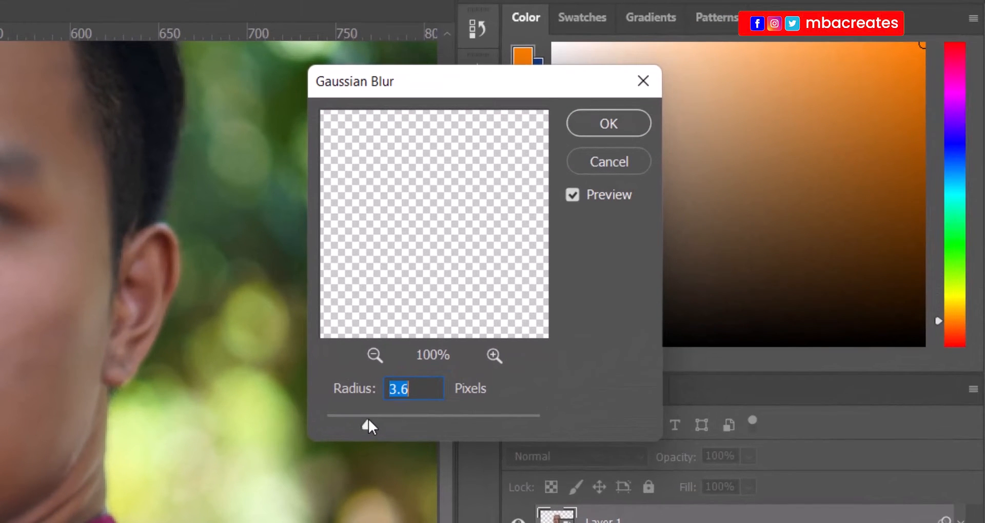
pyautogui.moveTo(369, 415); pyautogui.dragTo(377, 415)
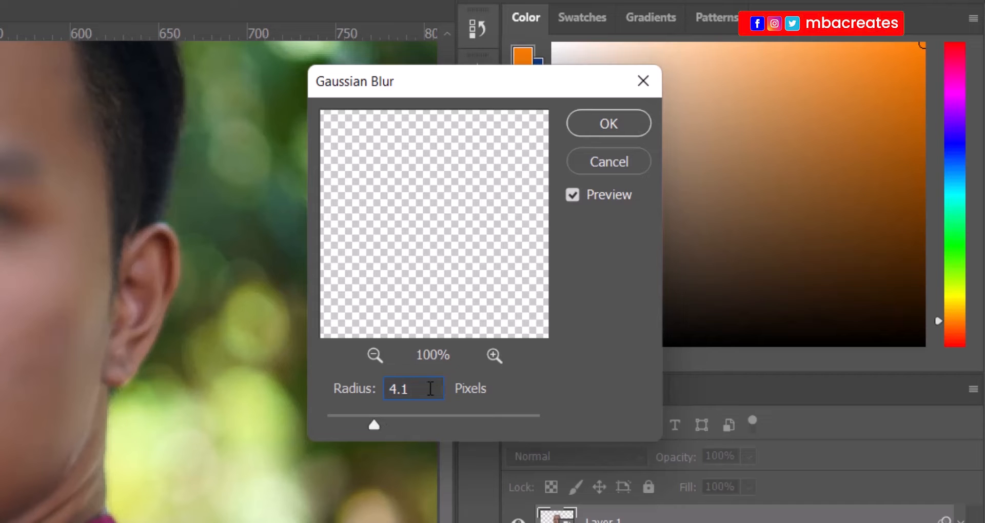
pyautogui.write('4.0')
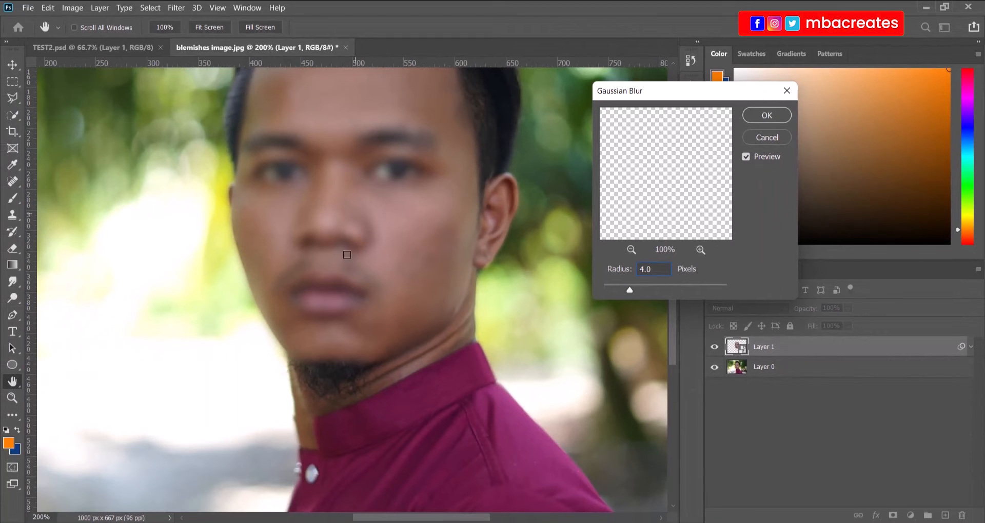
pyautogui.moveTo(701, 204)
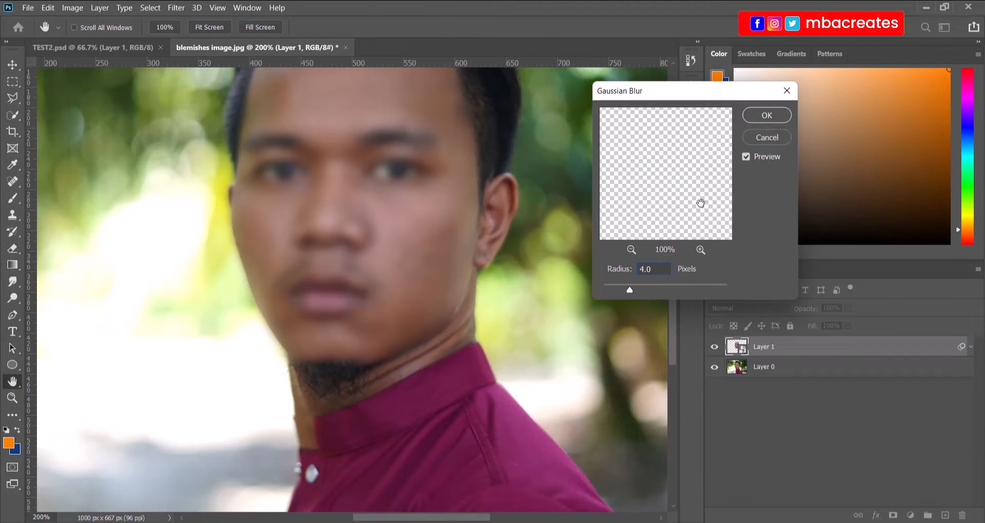
pyautogui.click(766, 115)
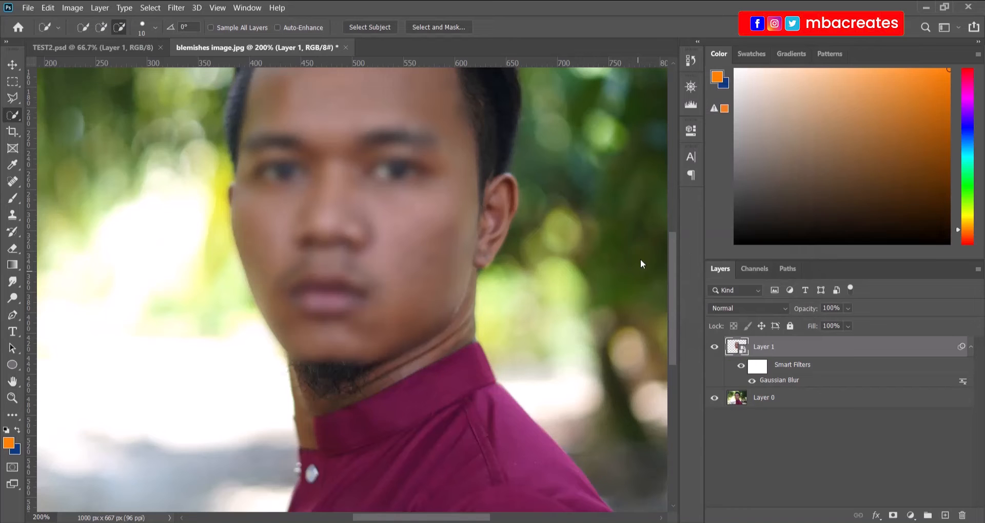
pyautogui.moveTo(672, 347)
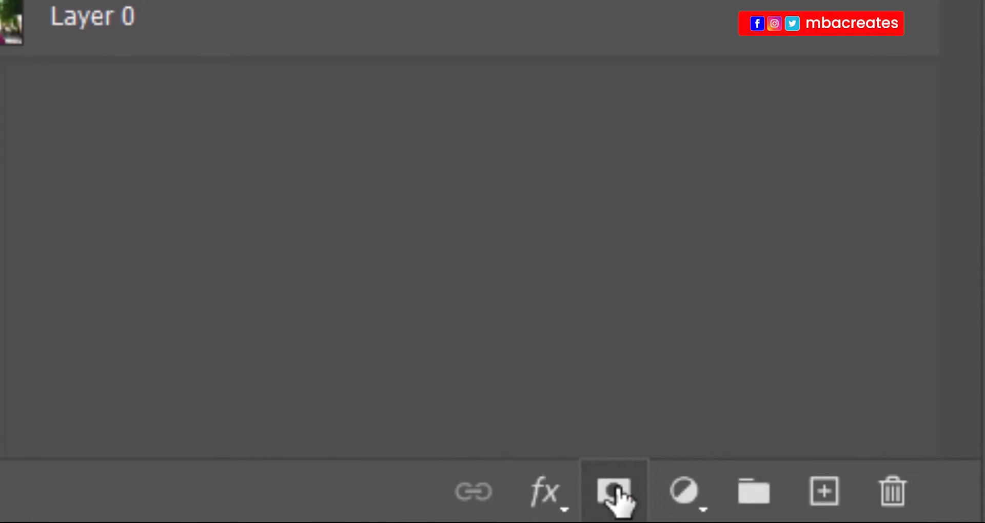
# Add a layer mask to the blurred Layer 1 and select the Brush tool.
pyautogui.click(613, 492)
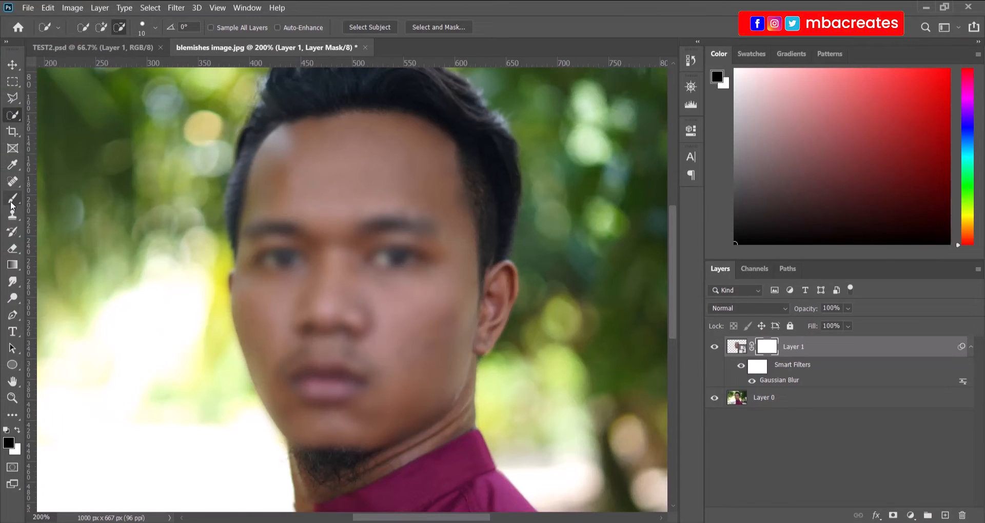
pyautogui.click(12, 198)
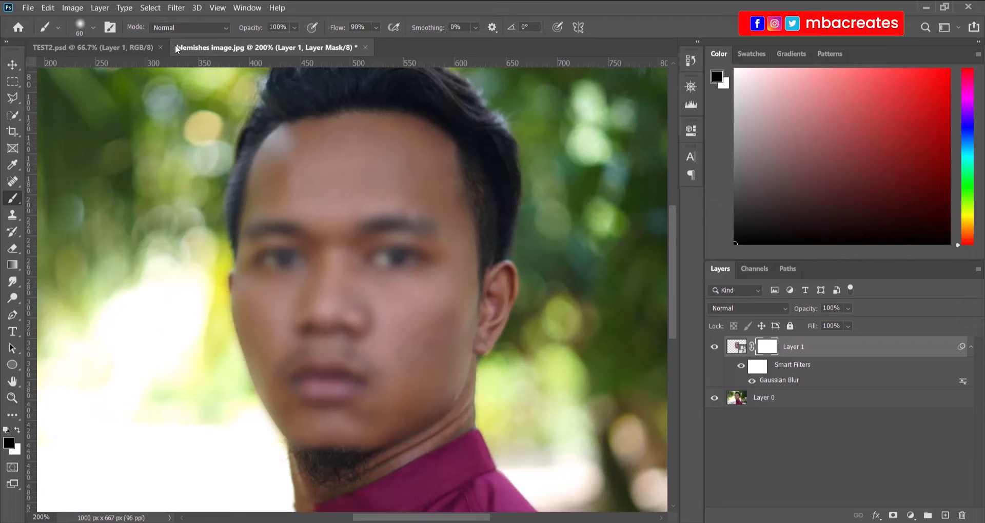
pyautogui.moveTo(770, 249)
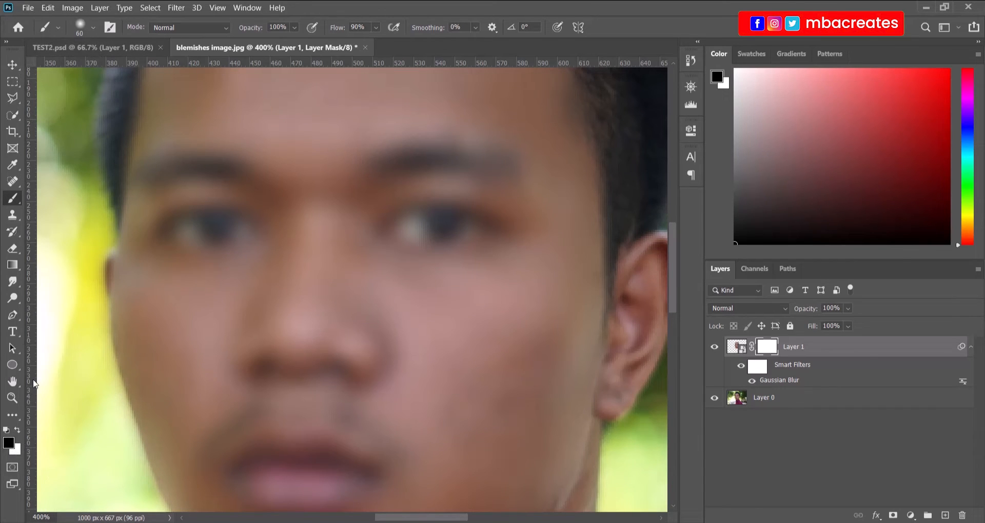
# Set the brush preset to a 60 px Soft Round tip at 30% hardness.
pyautogui.click(95, 27)
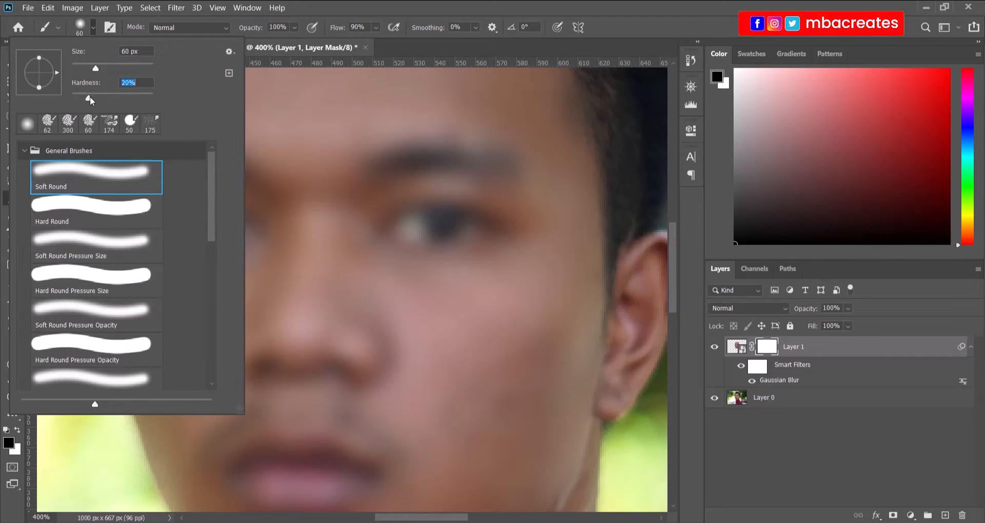
pyautogui.moveTo(96, 98); pyautogui.dragTo(97, 98)
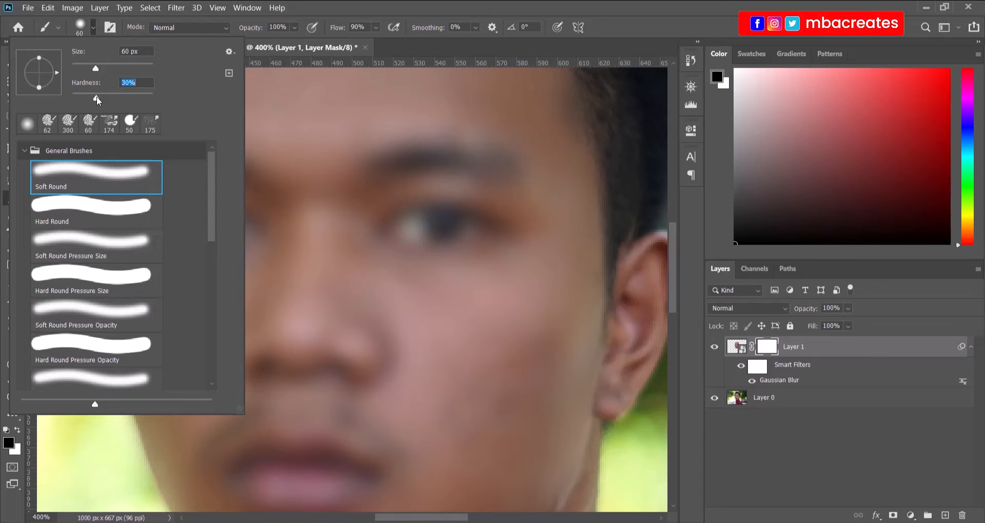
pyautogui.moveTo(366, 61)
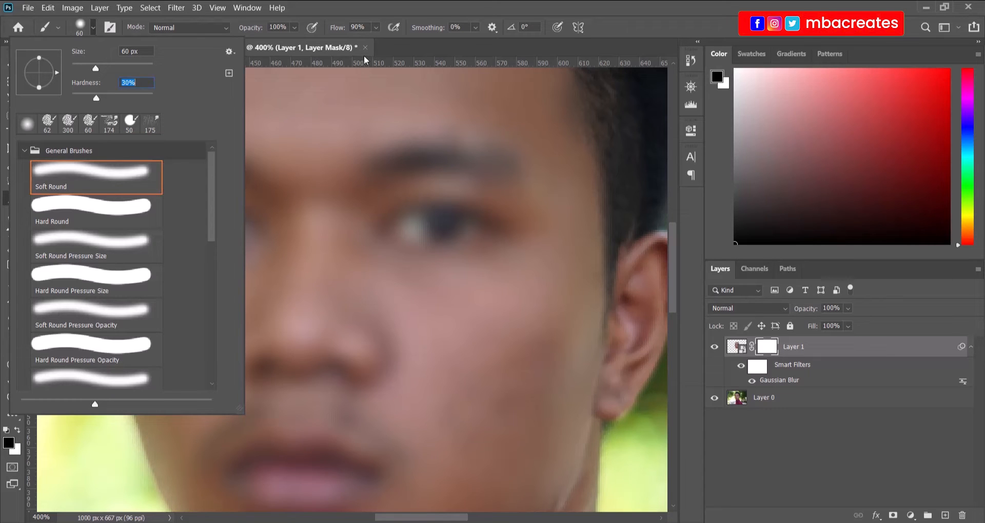
pyautogui.moveTo(543, 4)
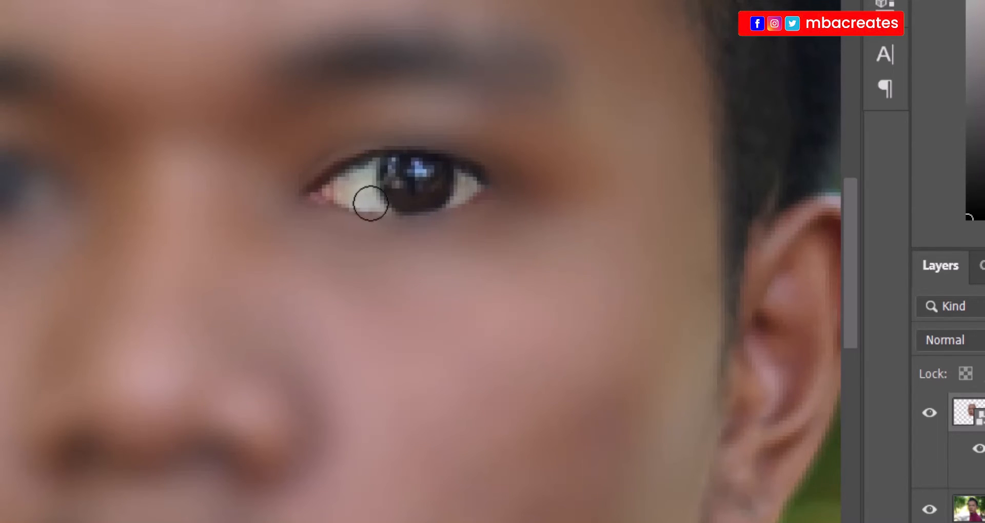
pyautogui.moveTo(504, 181)
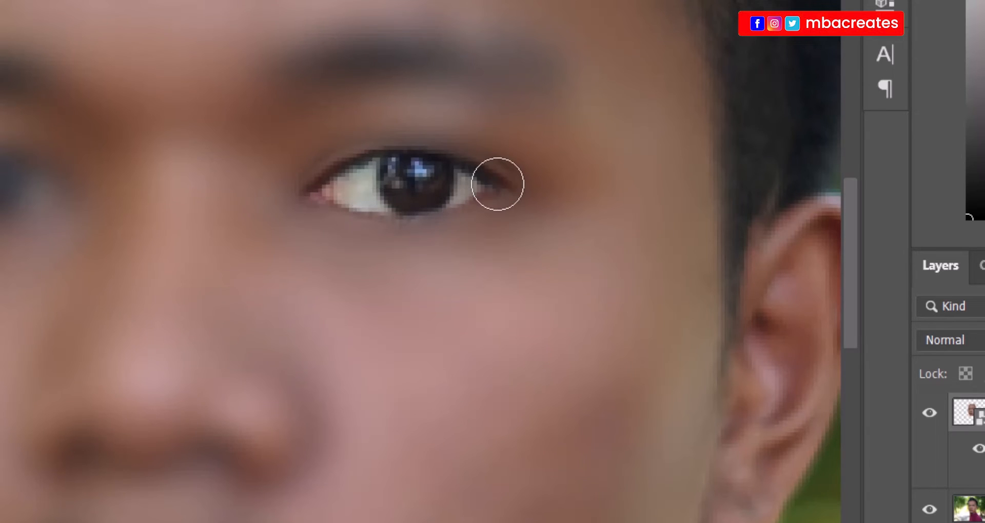
pyautogui.moveTo(319, 195)
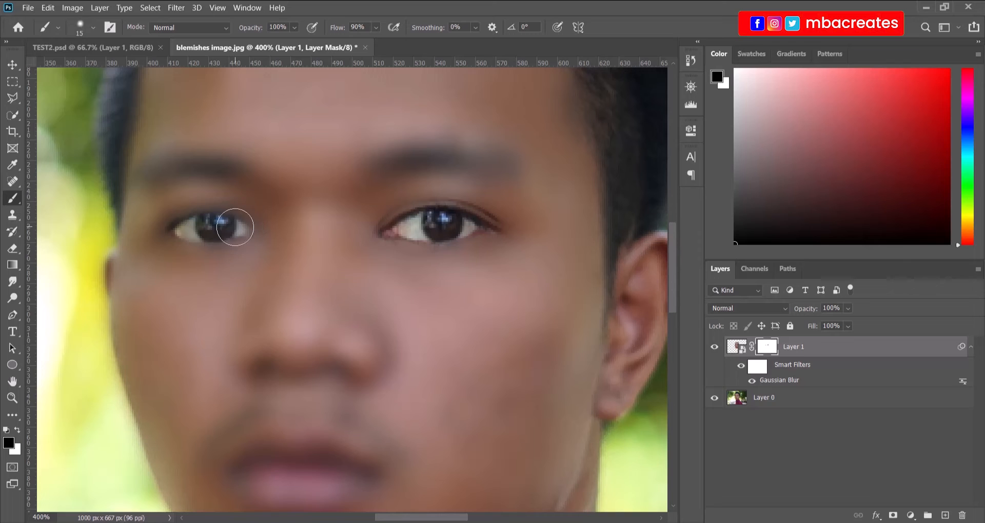
# Resize the brush with [ and ] to paint detail back onto the eye and eyebrows.
pyautogui.press('[')
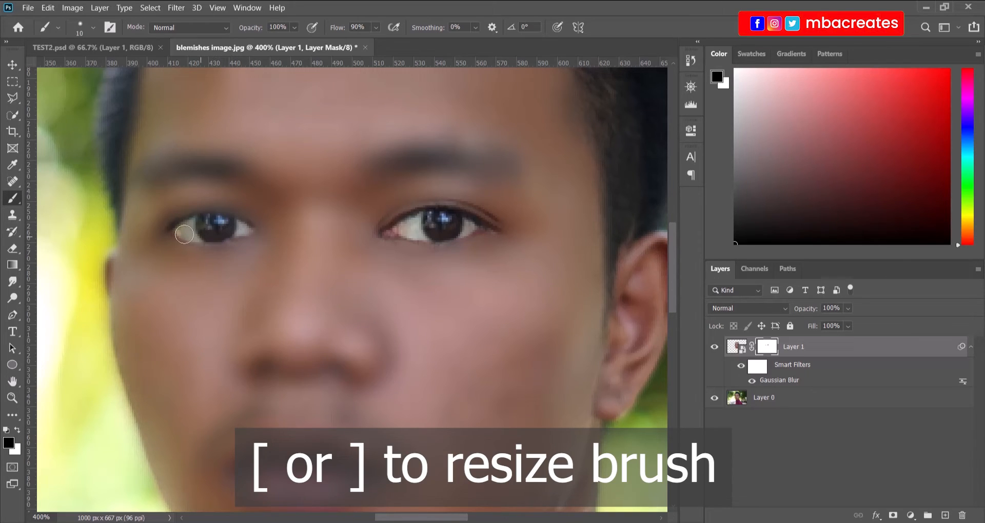
pyautogui.moveTo(215, 218)
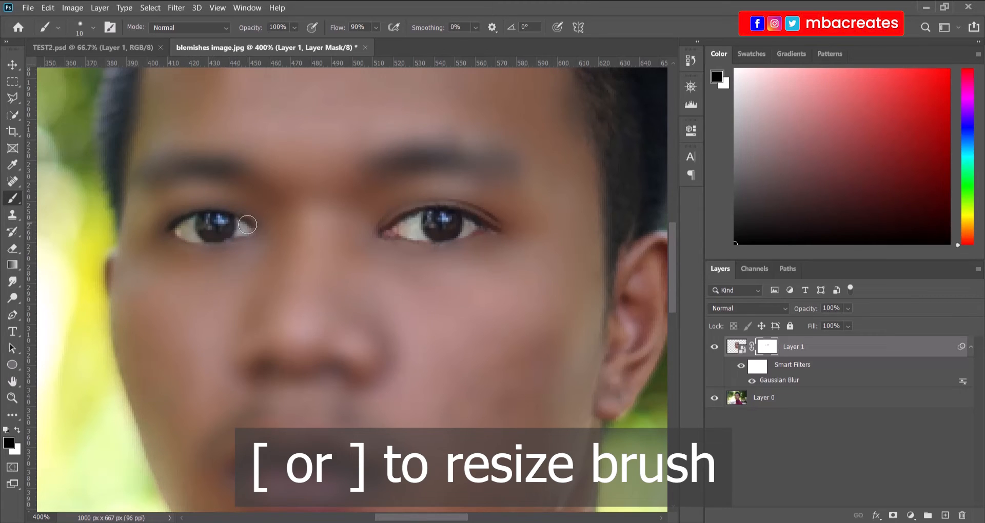
pyautogui.moveTo(238, 173)
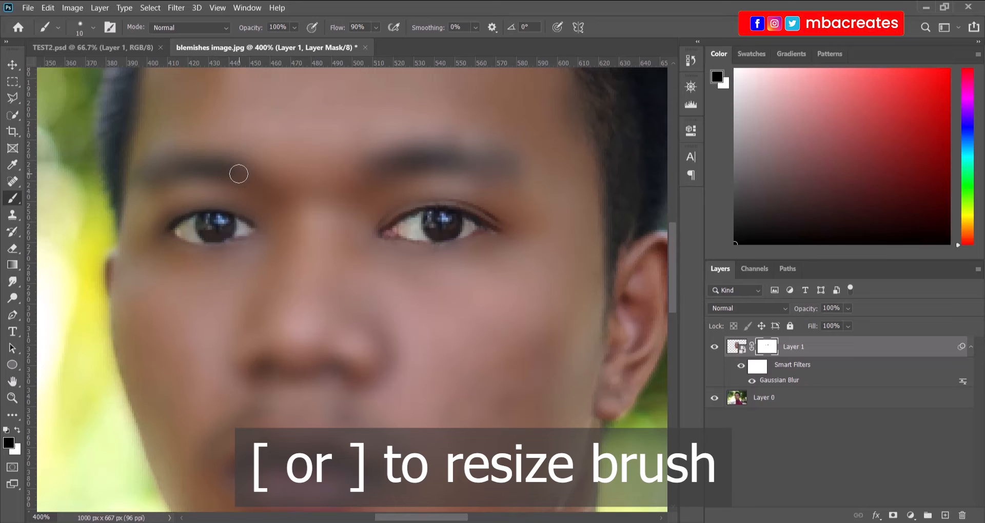
pyautogui.press(']')
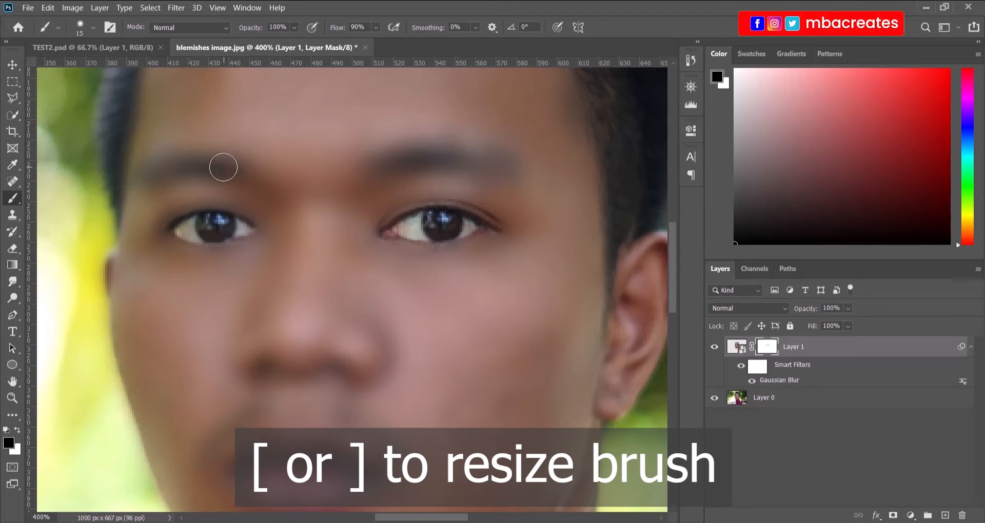
pyautogui.press('[')
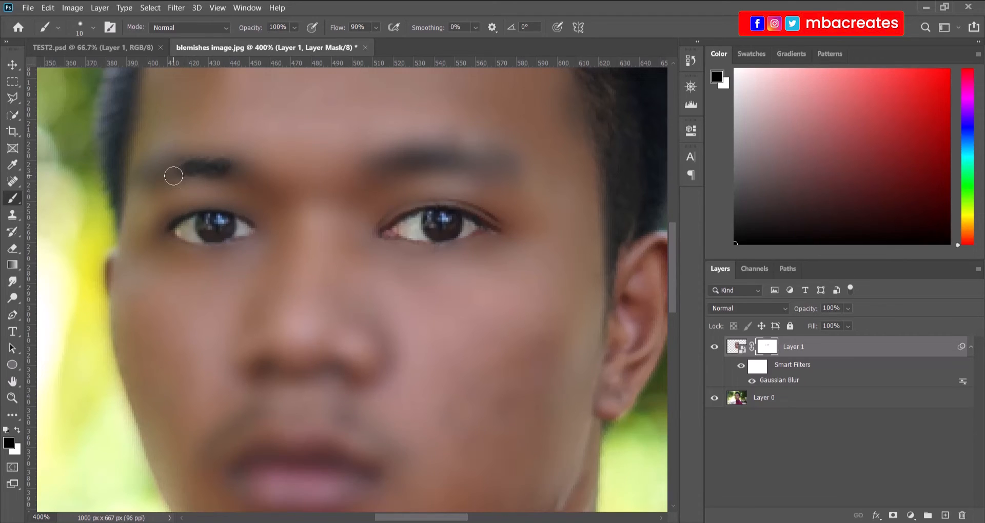
pyautogui.moveTo(151, 183)
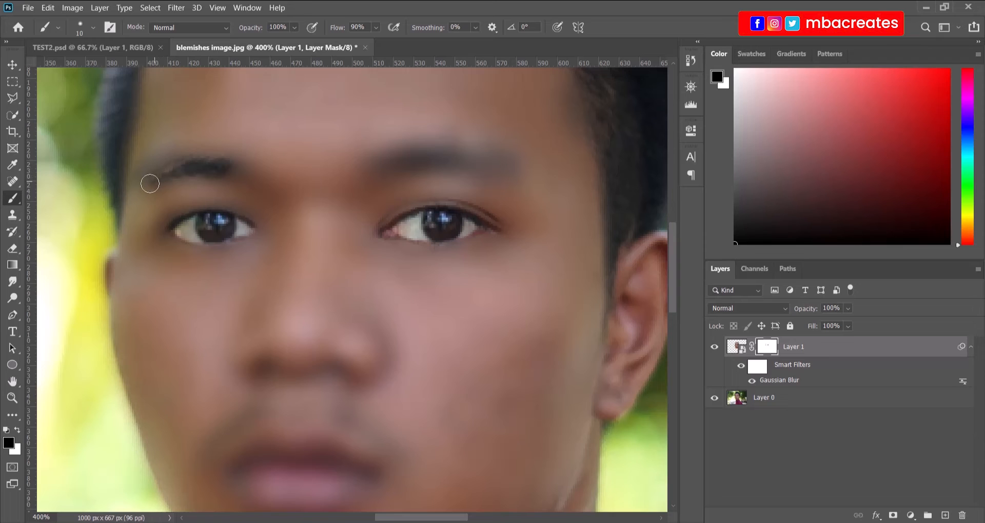
pyautogui.moveTo(225, 175)
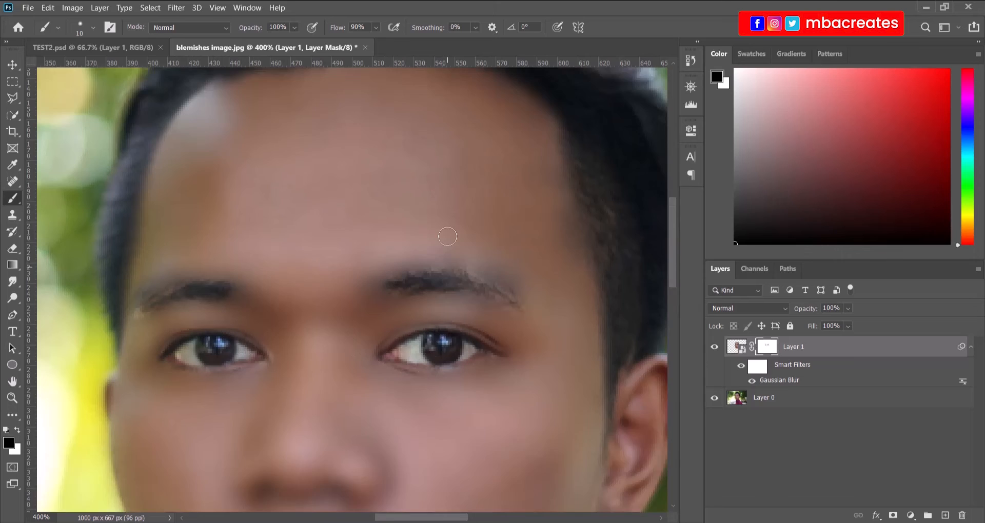
# Scroll down to paint black over the nose, lips, moustache and beard.
pyautogui.scroll(-3)
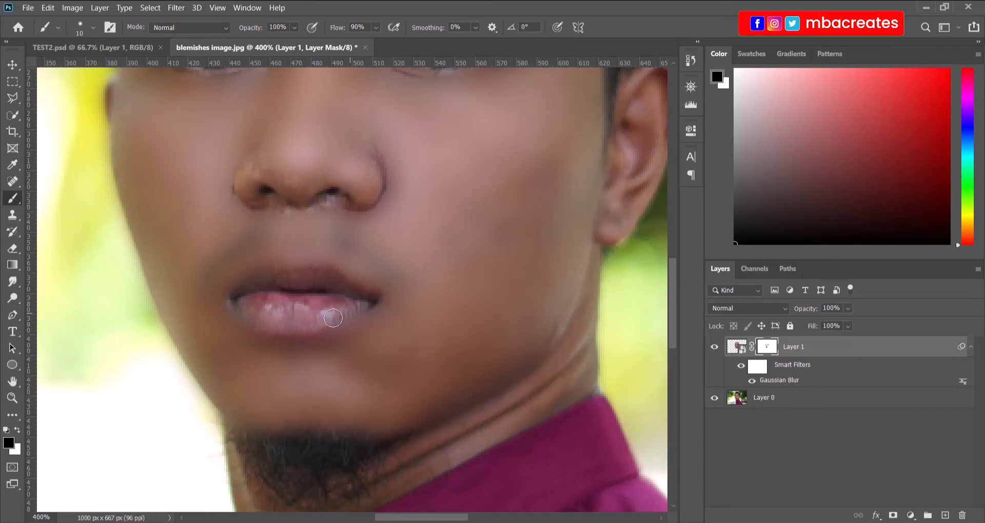
pyautogui.moveTo(383, 263)
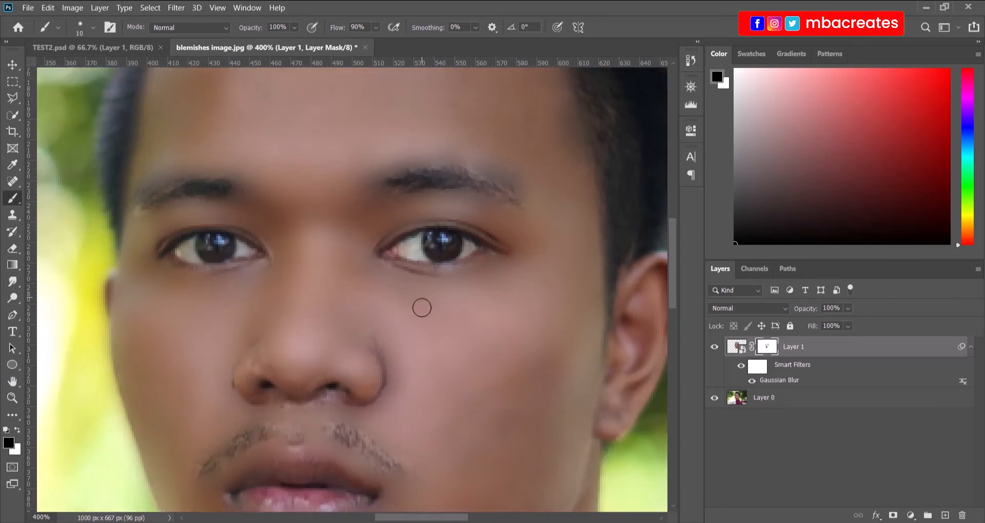
pyautogui.scroll(-3)
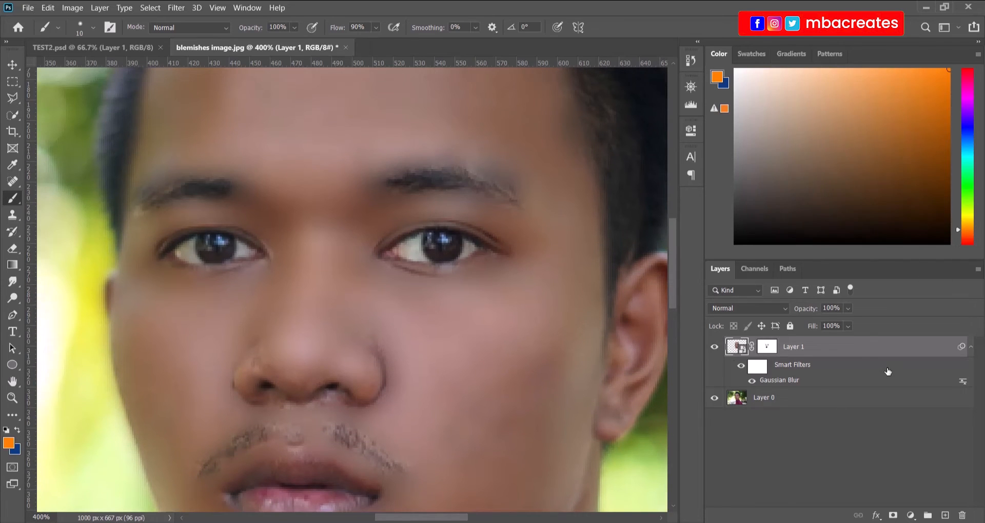
# Choose Filter > Noise > Add Noise for the blurred Layer 1.
pyautogui.scroll(-3)
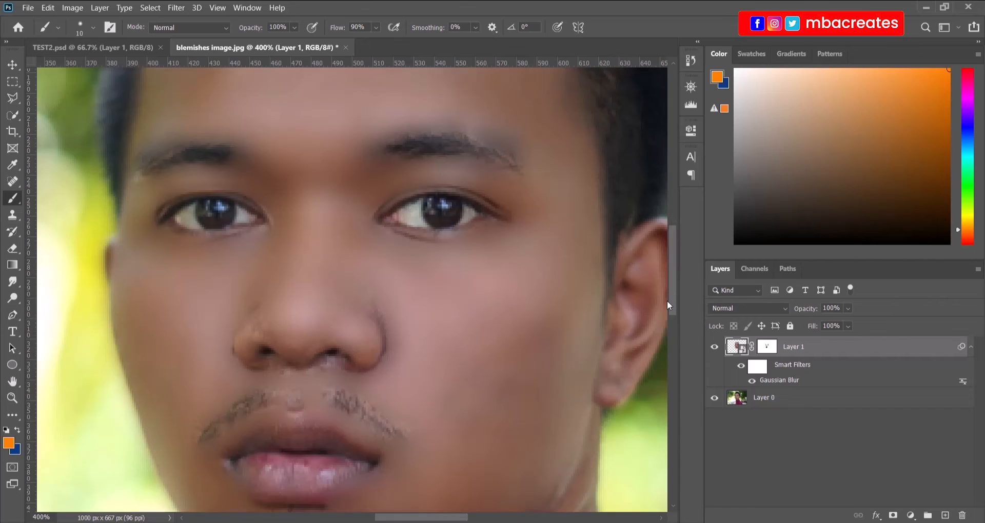
pyautogui.click(175, 8)
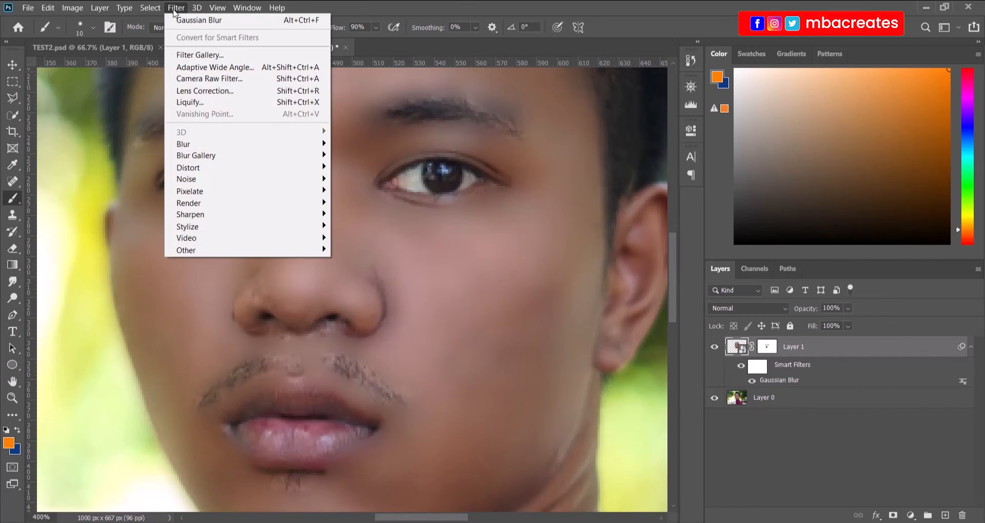
pyautogui.moveTo(210, 183)
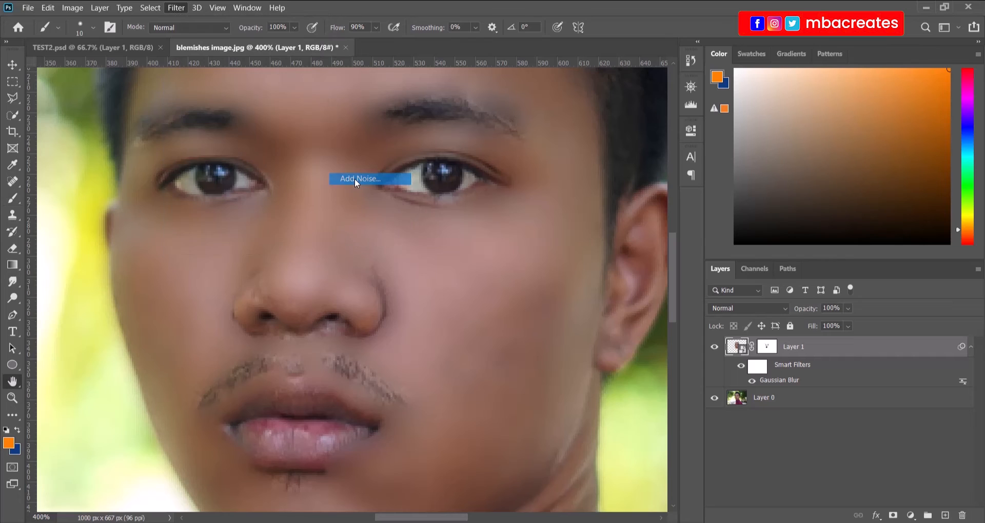
pyautogui.click(360, 179)
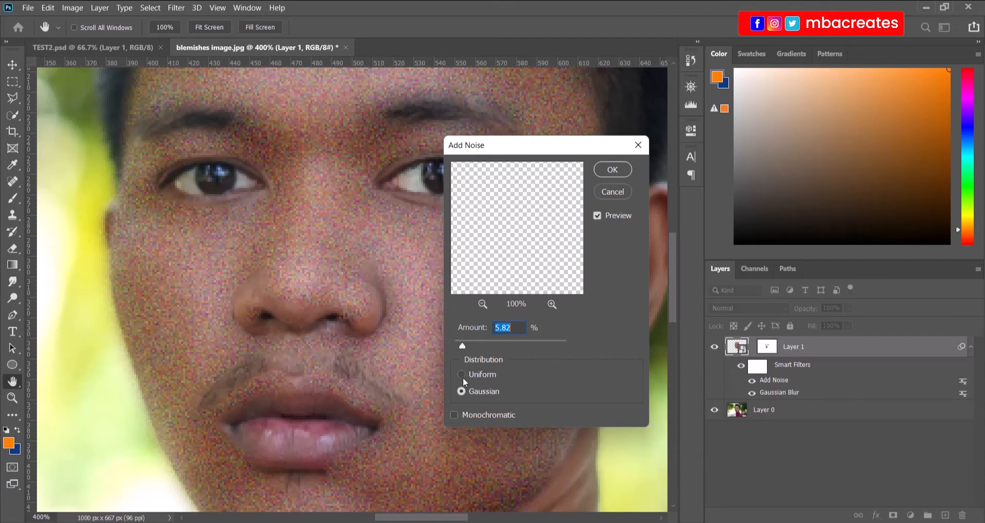
# Apply Add Noise with Uniform distribution, Monochromatic, and 1.05% amount.
pyautogui.click(462, 374)
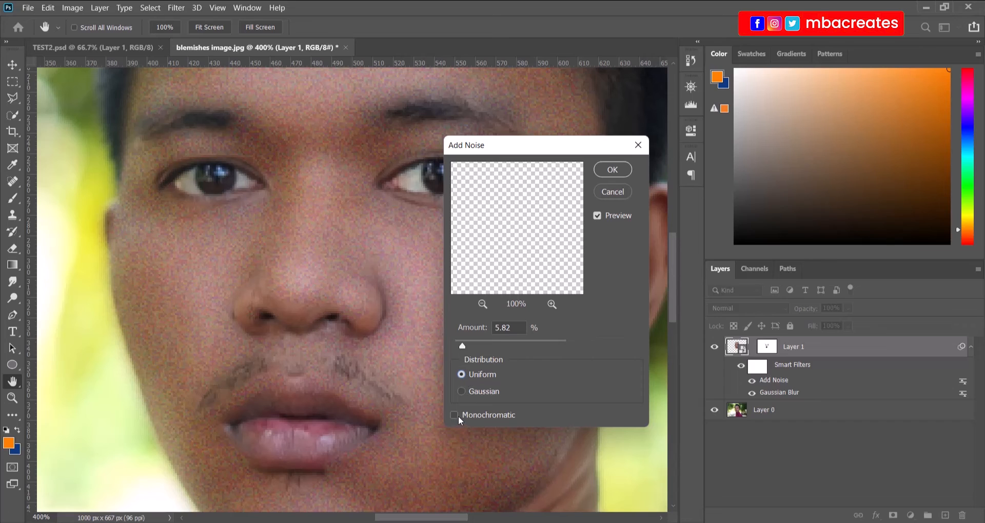
pyautogui.click(455, 415)
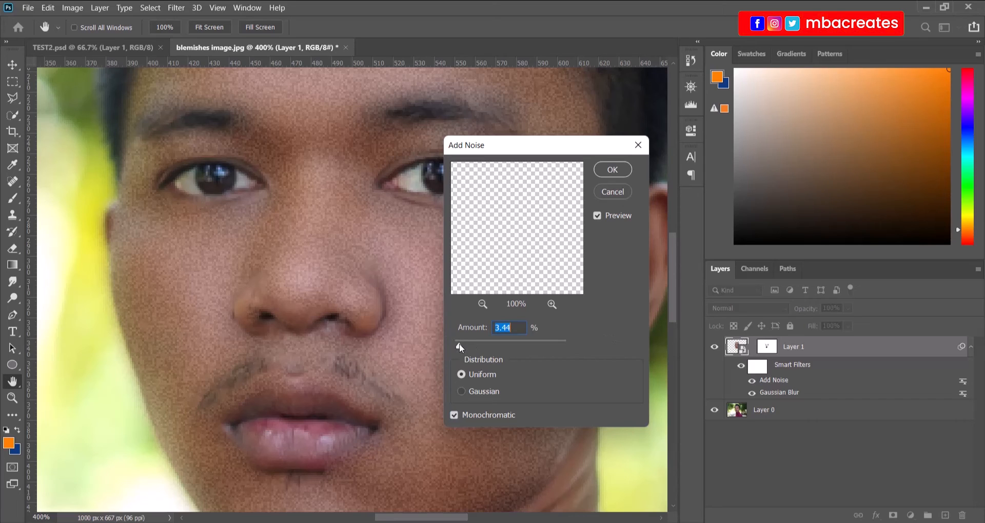
pyautogui.moveTo(478, 345); pyautogui.dragTo(458, 345)
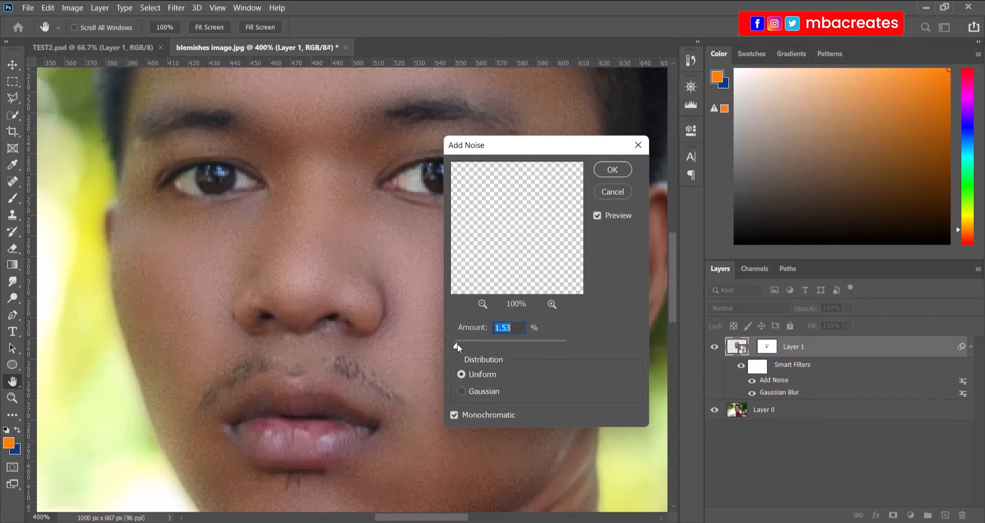
pyautogui.moveTo(459, 345); pyautogui.dragTo(457, 347)
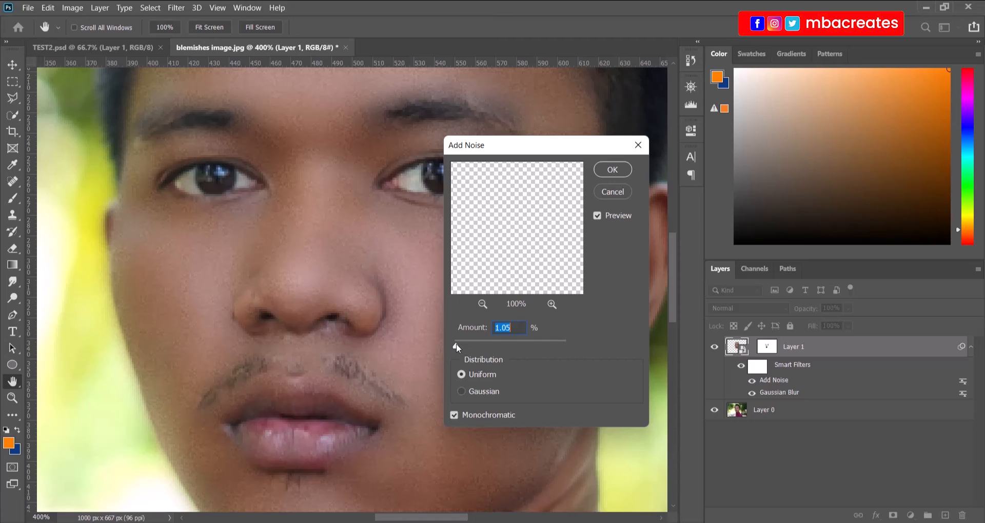
pyautogui.moveTo(588, 138)
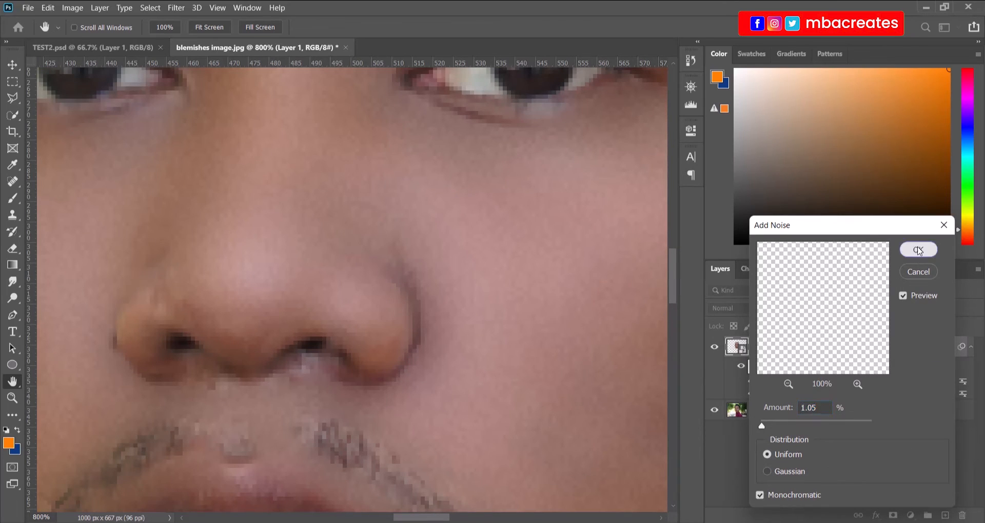
pyautogui.click(918, 250)
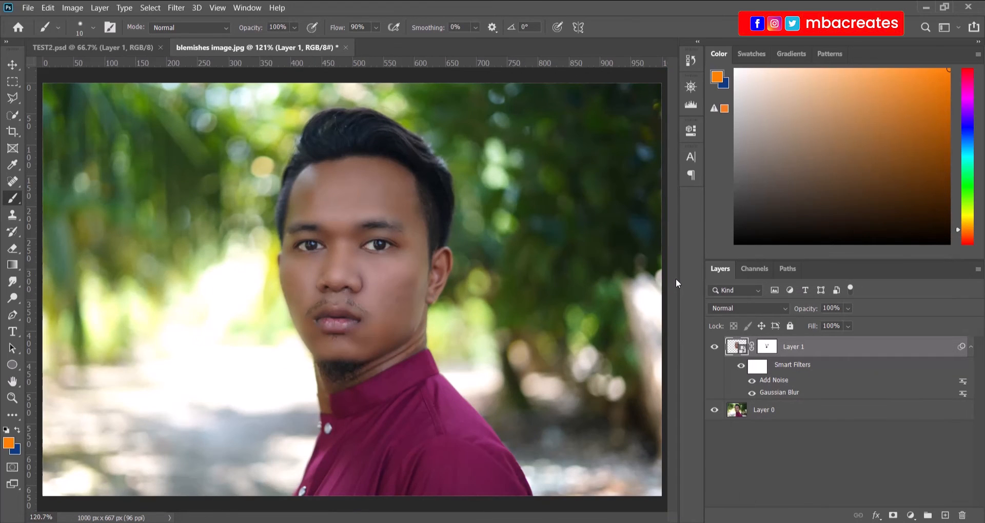
pyautogui.moveTo(635, 270)
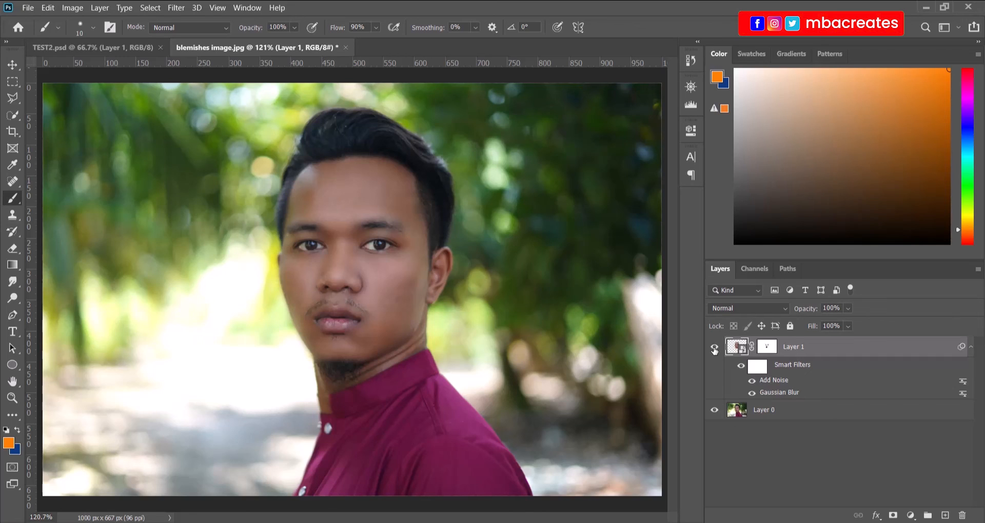
pyautogui.click(714, 350)
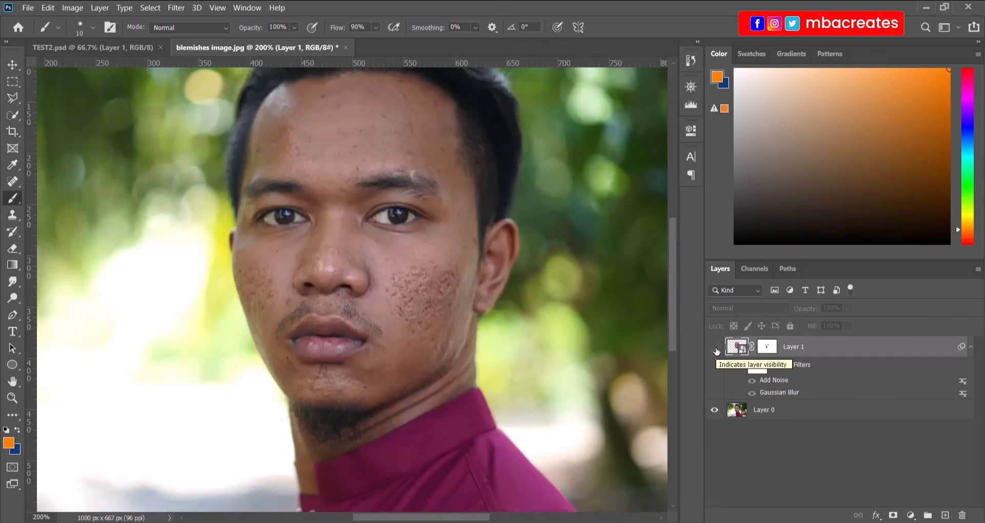
pyautogui.click(714, 349)
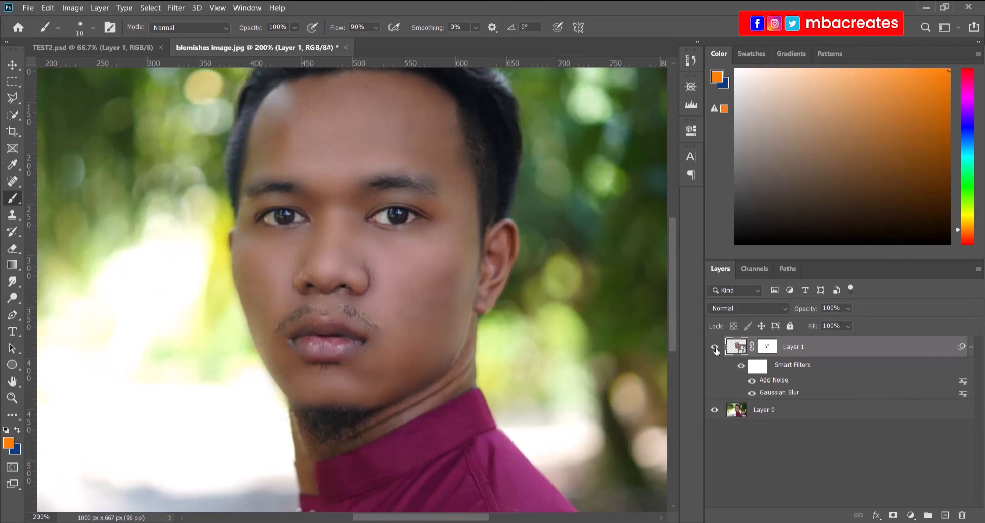